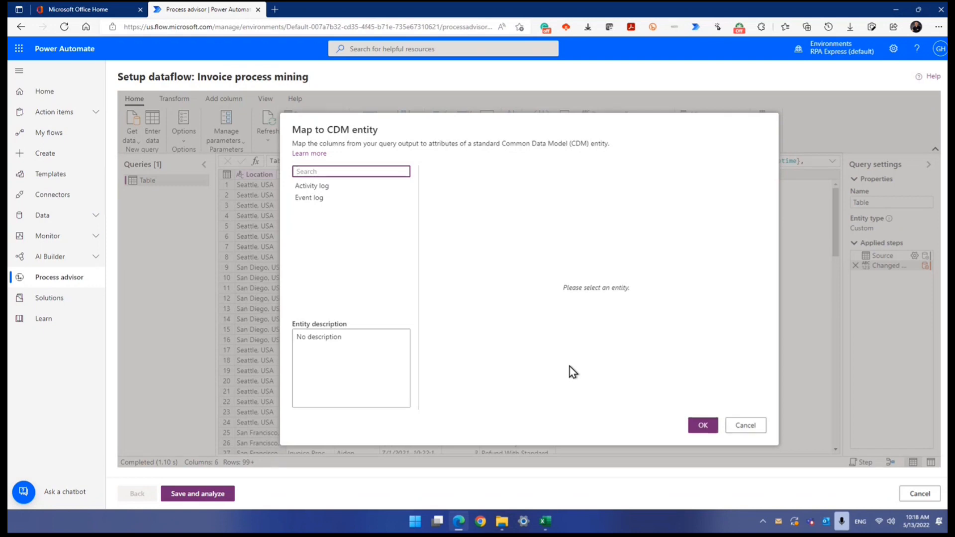
Select Activity log, check Event log, then return to Activity log with its four unmapped attributes.
left_click(351, 171)
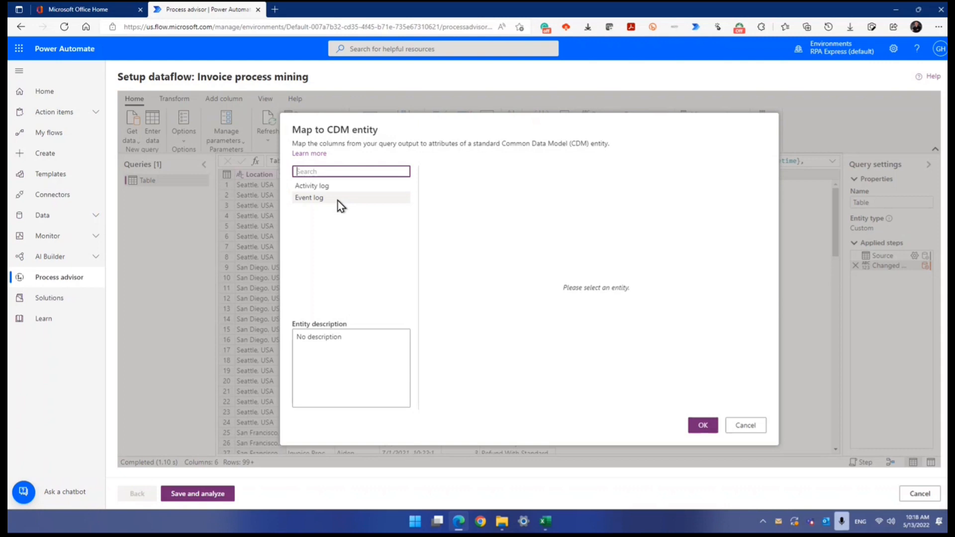
left_click(312, 185)
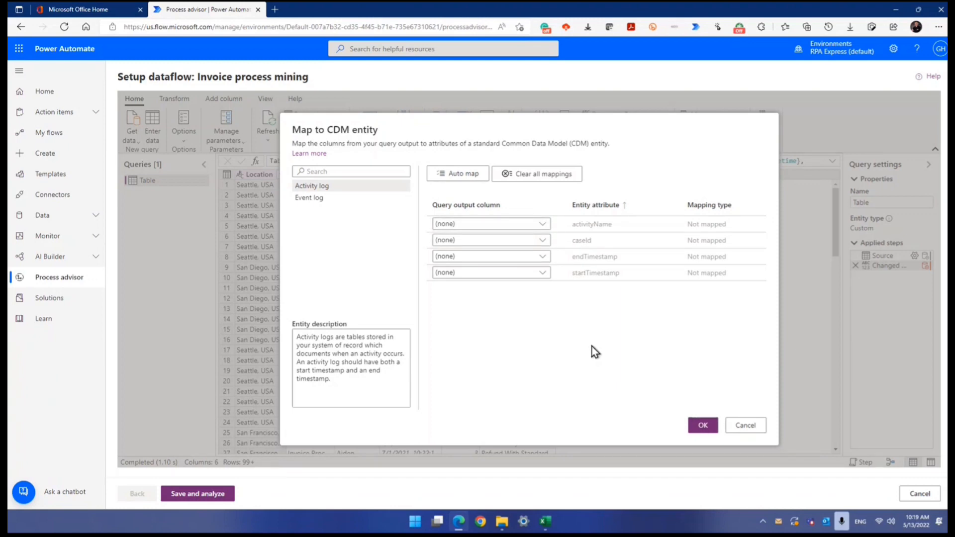
mouse_move(311, 215)
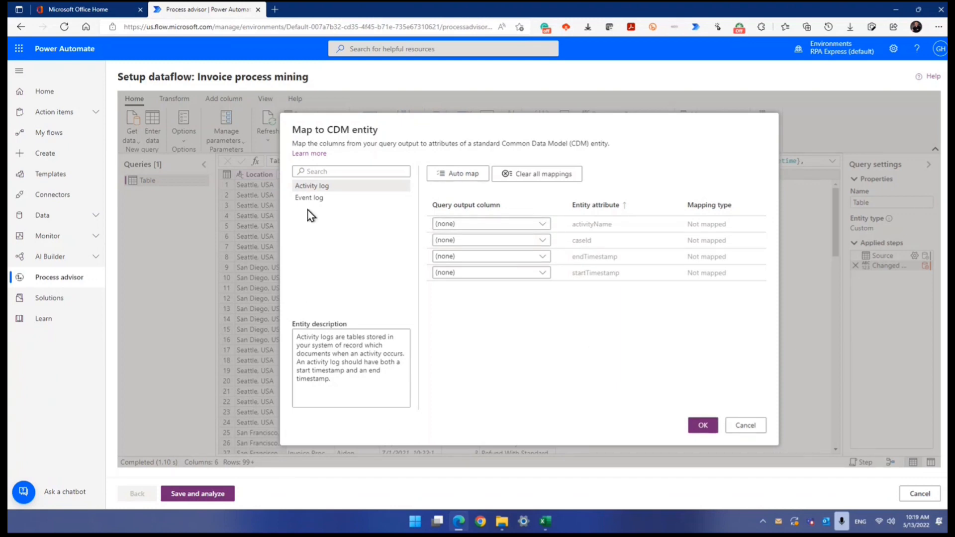
left_click(309, 197)
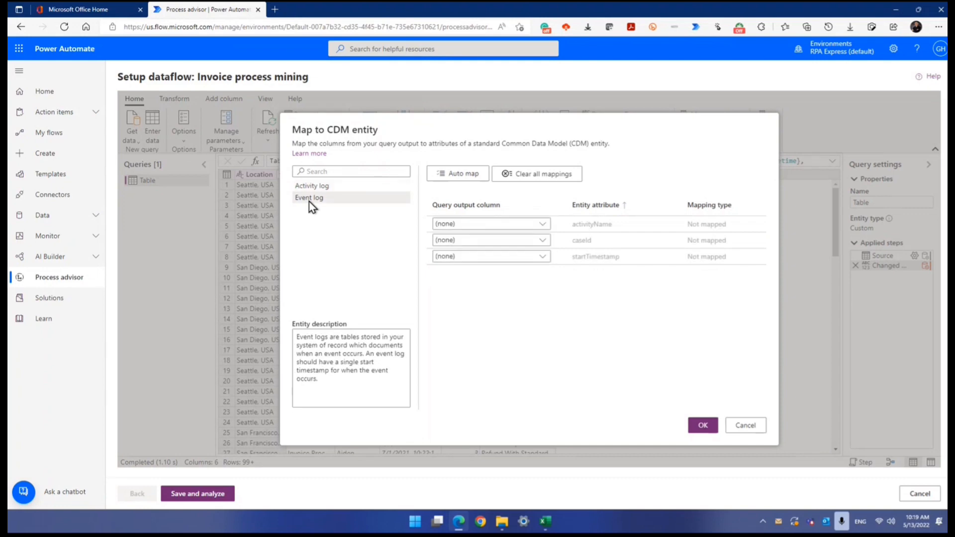
left_click(311, 185)
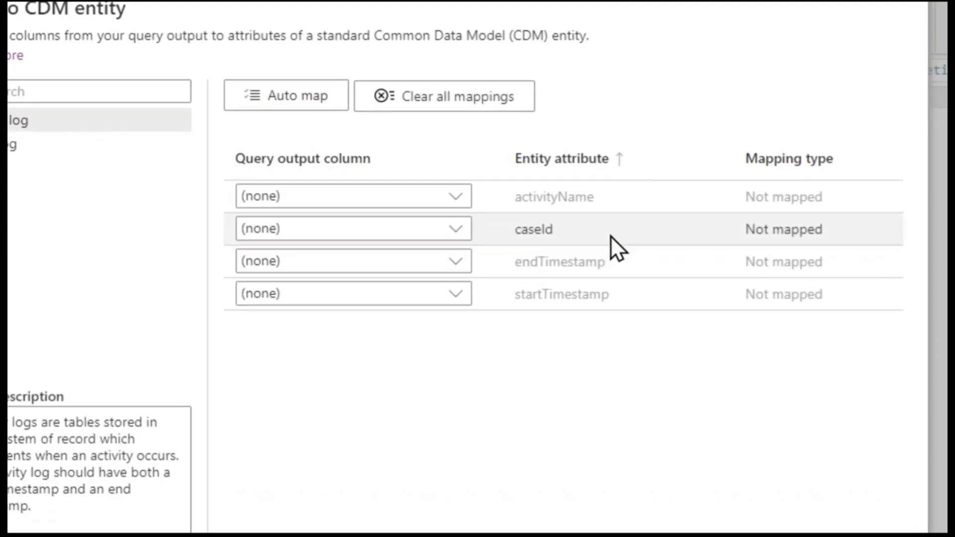
mouse_move(581, 204)
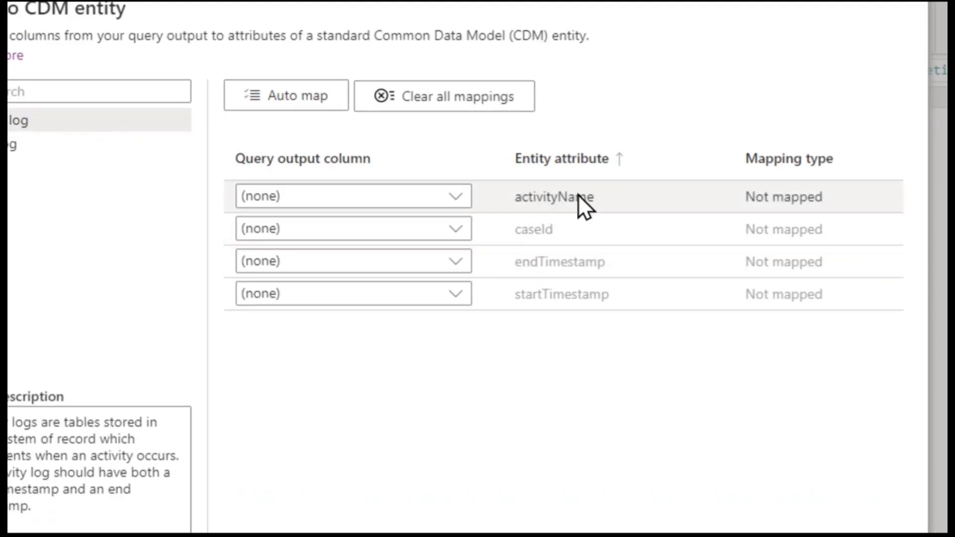
mouse_move(569, 247)
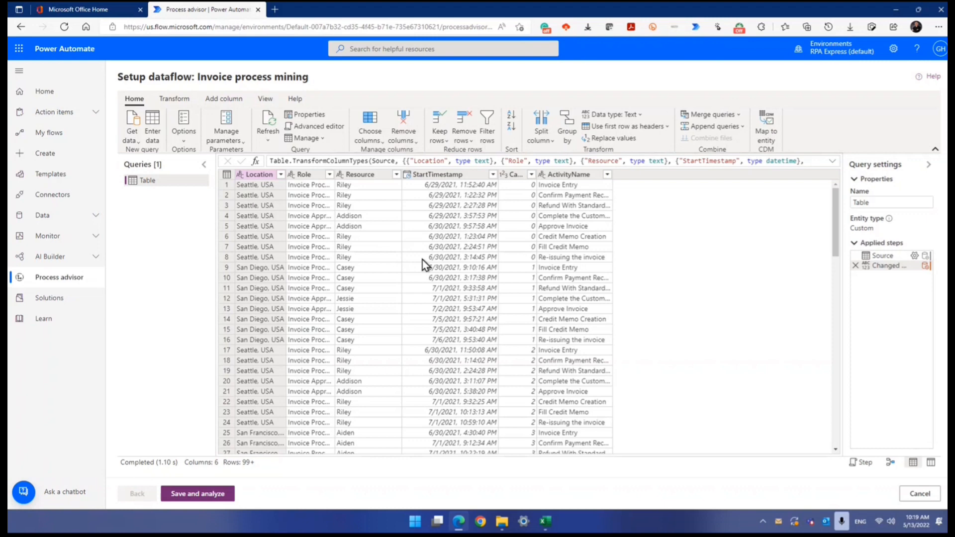
mouse_move(445, 185)
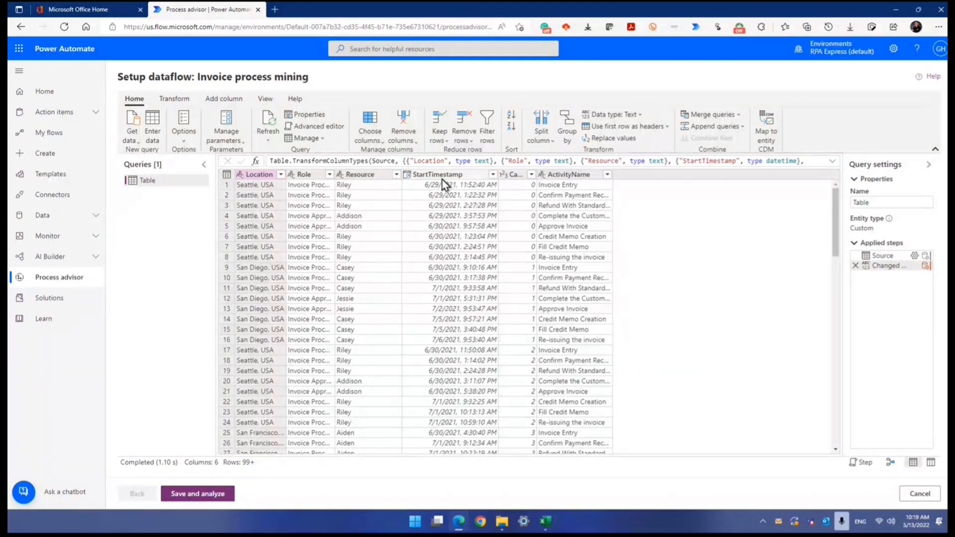
mouse_move(446, 226)
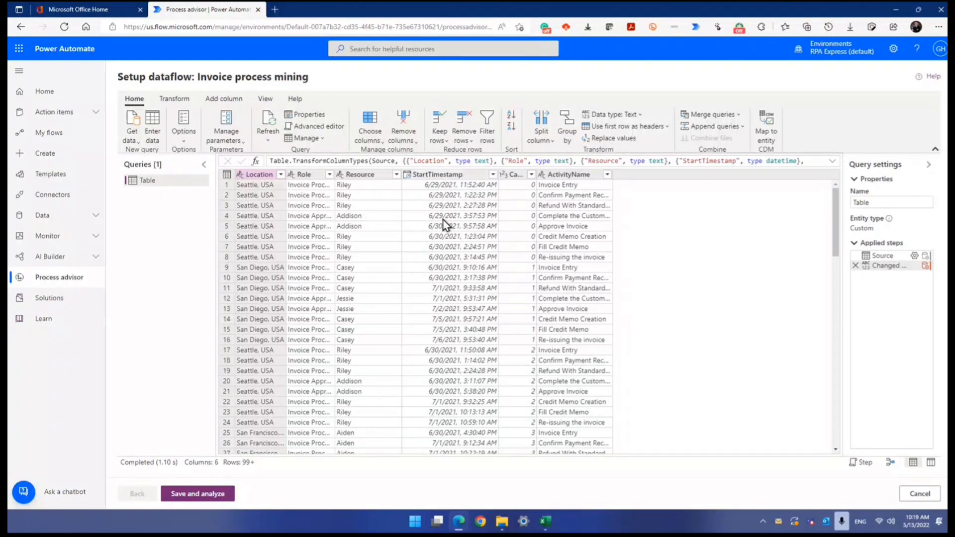
mouse_move(464, 205)
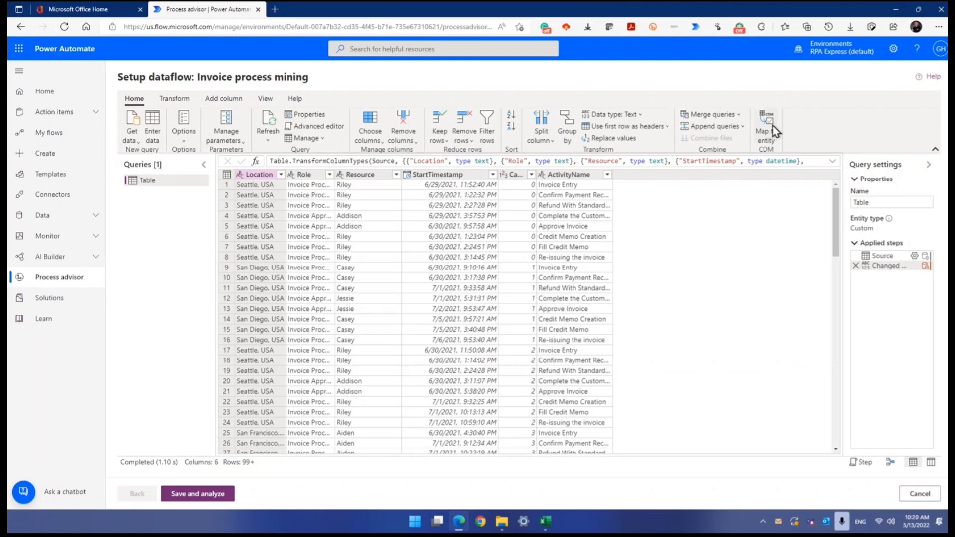
Begin CDM mapping and settle on the Event log entity after checking Activity log.
left_click(766, 115)
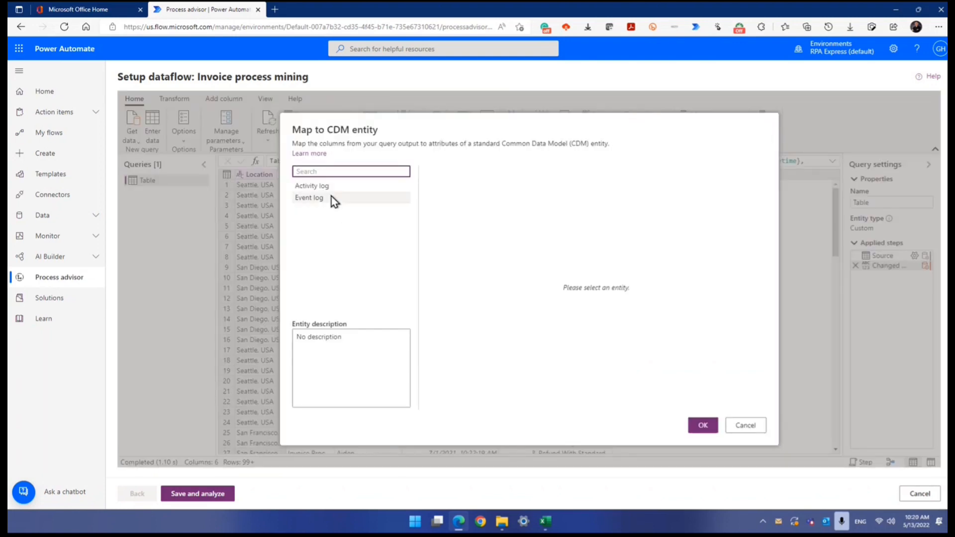
left_click(309, 197)
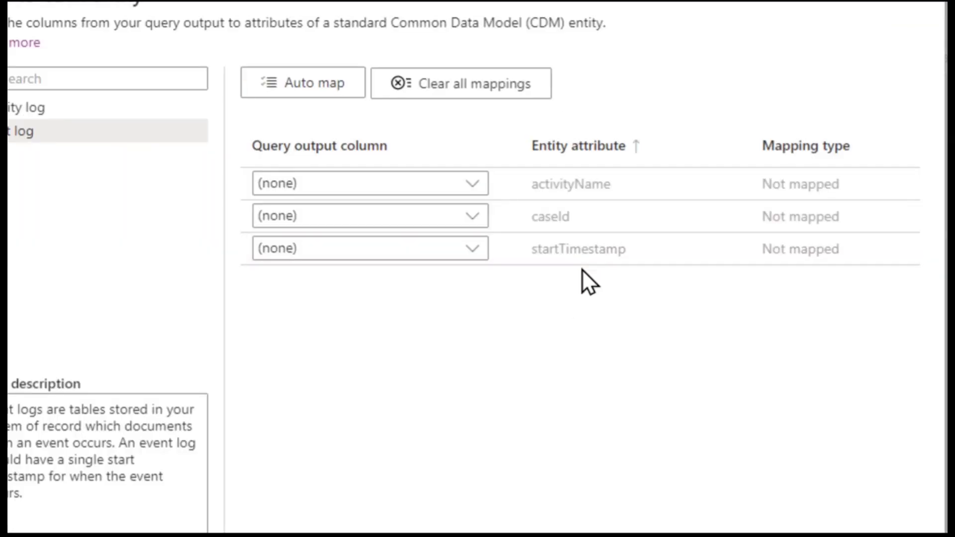
mouse_move(597, 261)
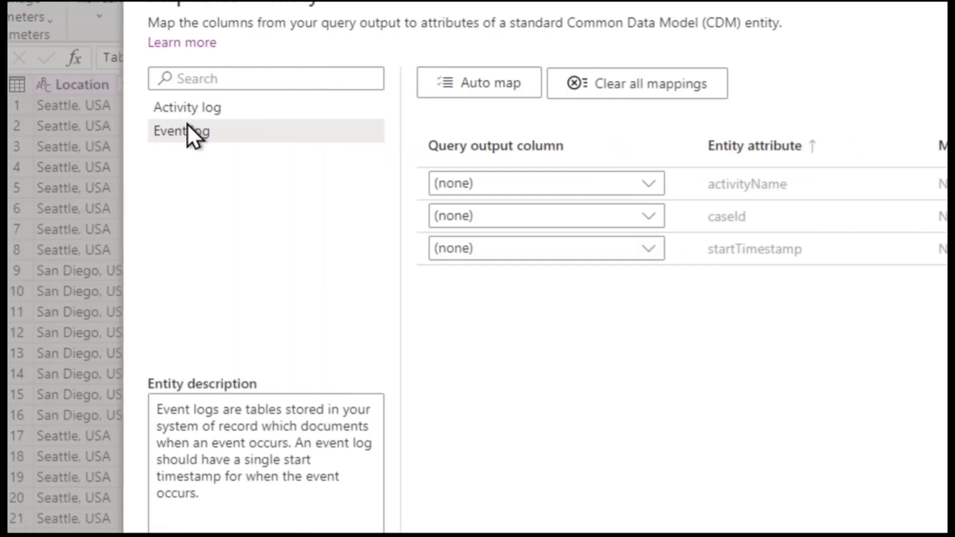
left_click(187, 107)
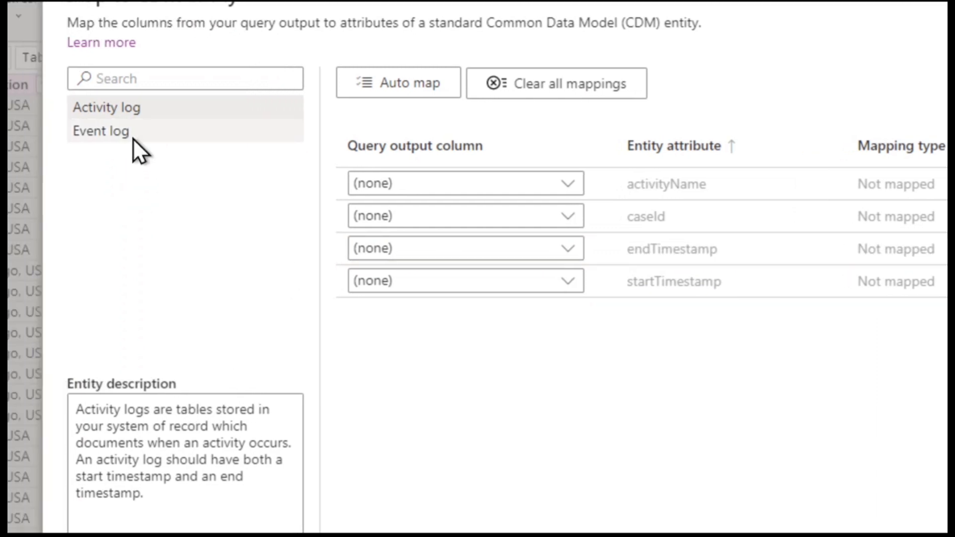
left_click(101, 131)
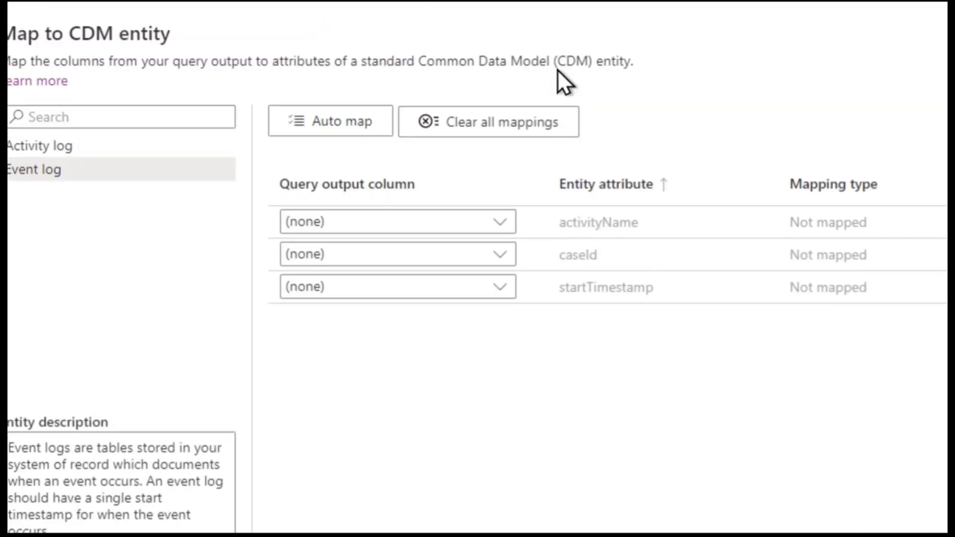
mouse_move(618, 257)
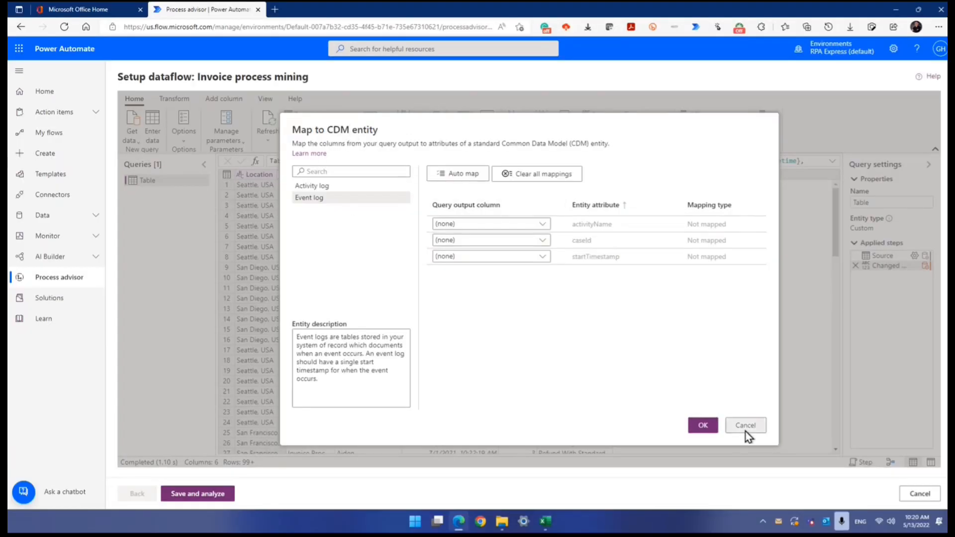
left_click(746, 426)
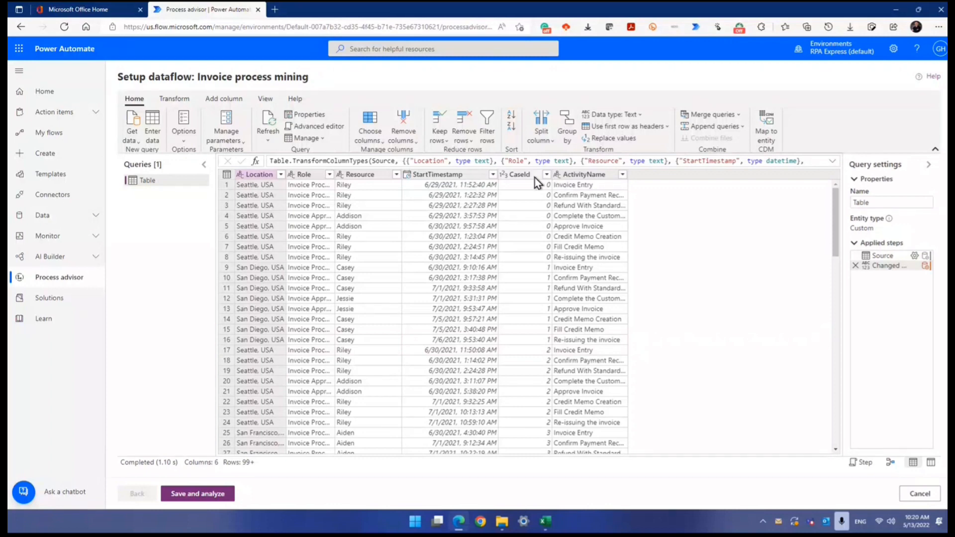
left_click(766, 122)
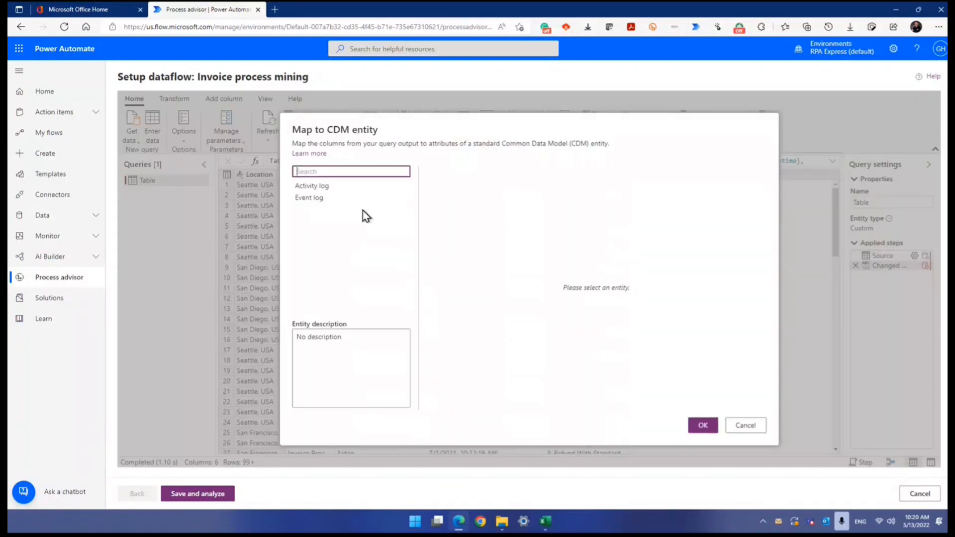
left_click(308, 197)
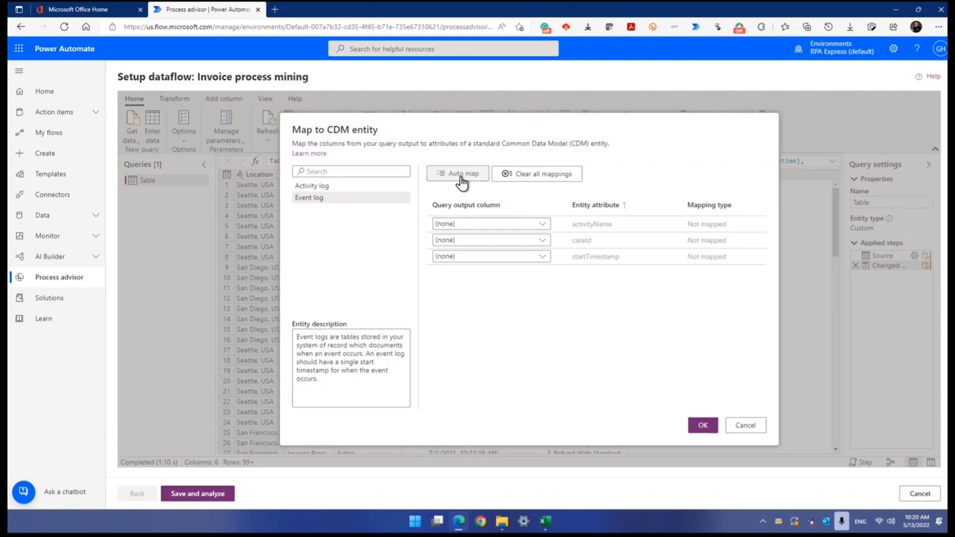
mouse_move(622, 249)
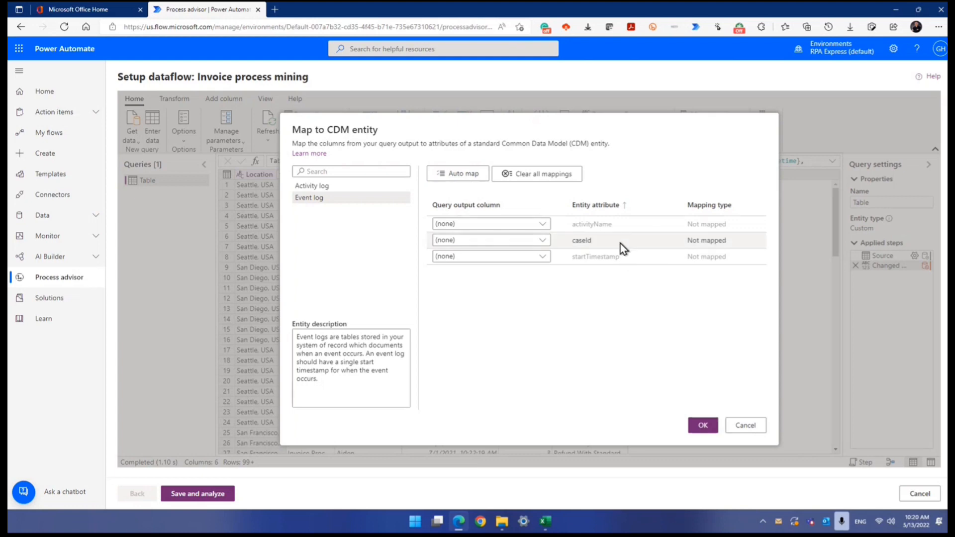
mouse_move(615, 227)
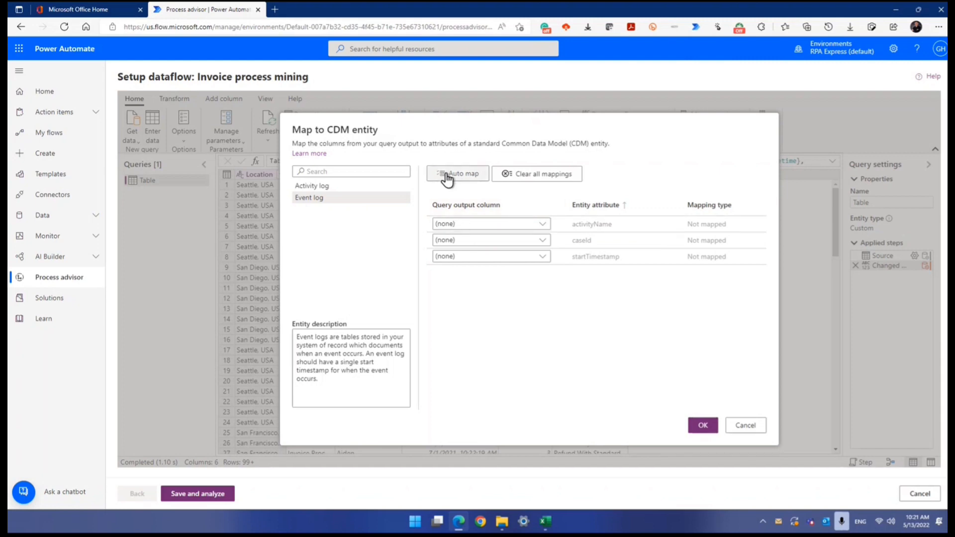
Auto map ActivityName, CaseId and StartTimestamp to the Event log attributes and confirm with OK.
left_click(458, 173)
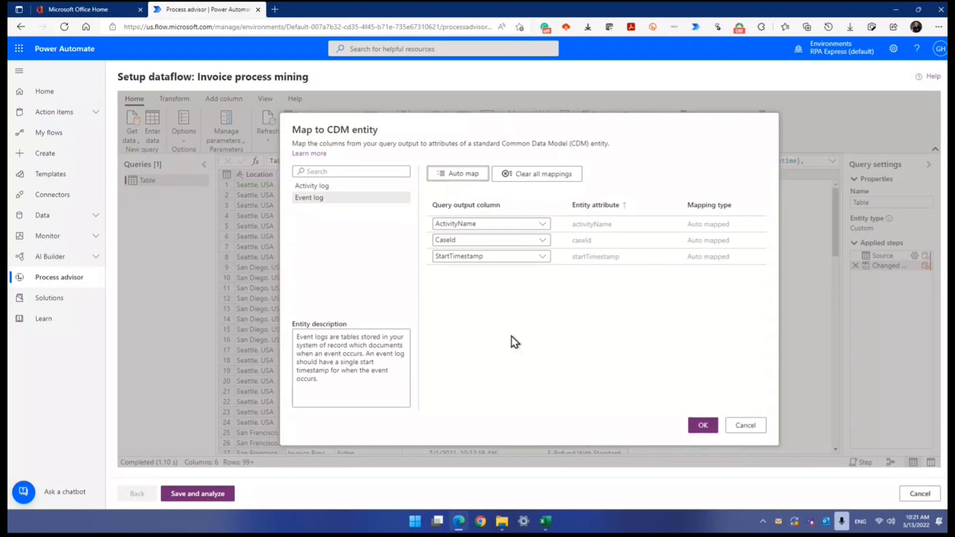
mouse_move(538, 359)
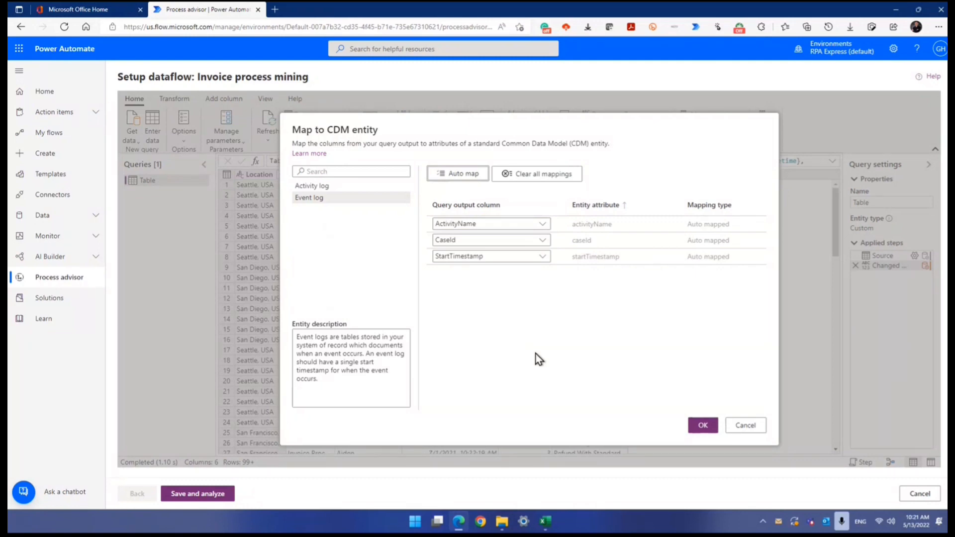
mouse_move(566, 360)
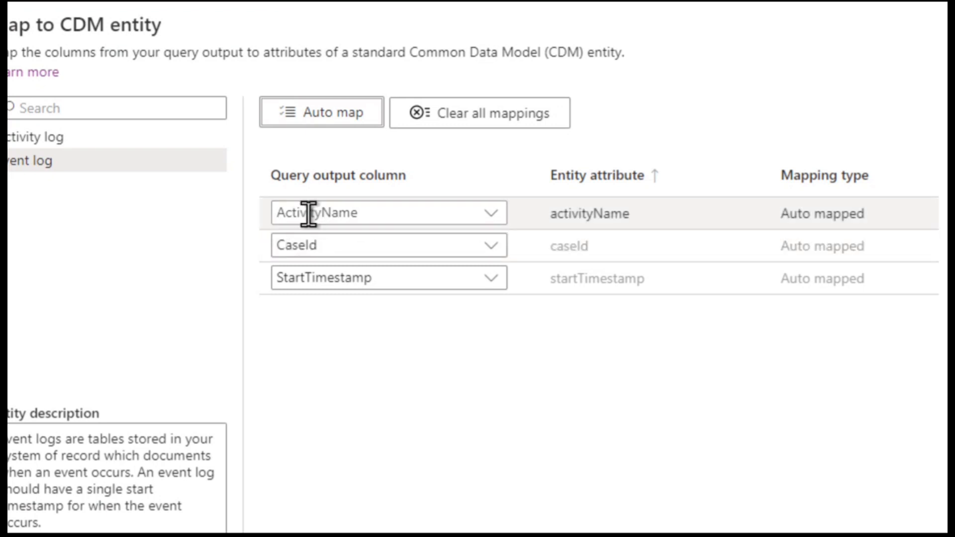
mouse_move(554, 257)
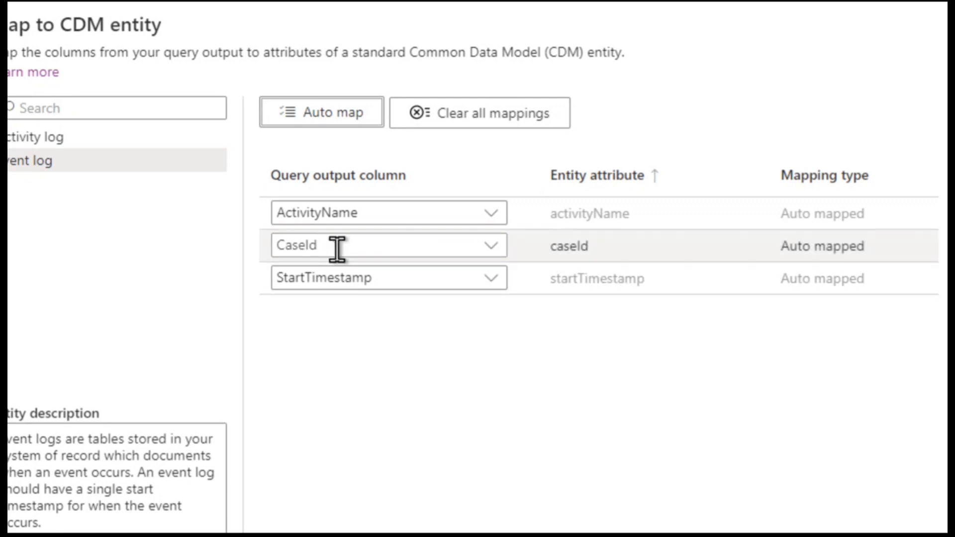
mouse_move(347, 278)
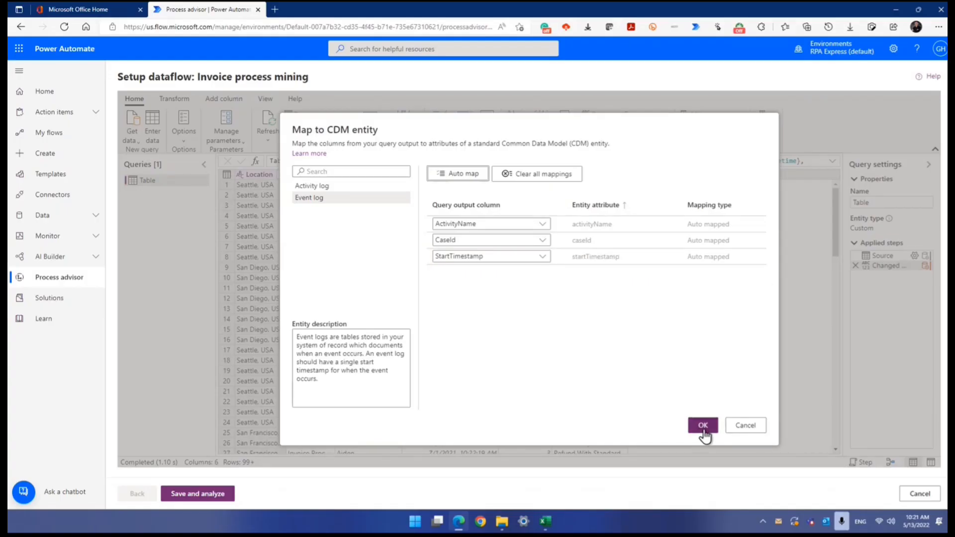
mouse_move(619, 245)
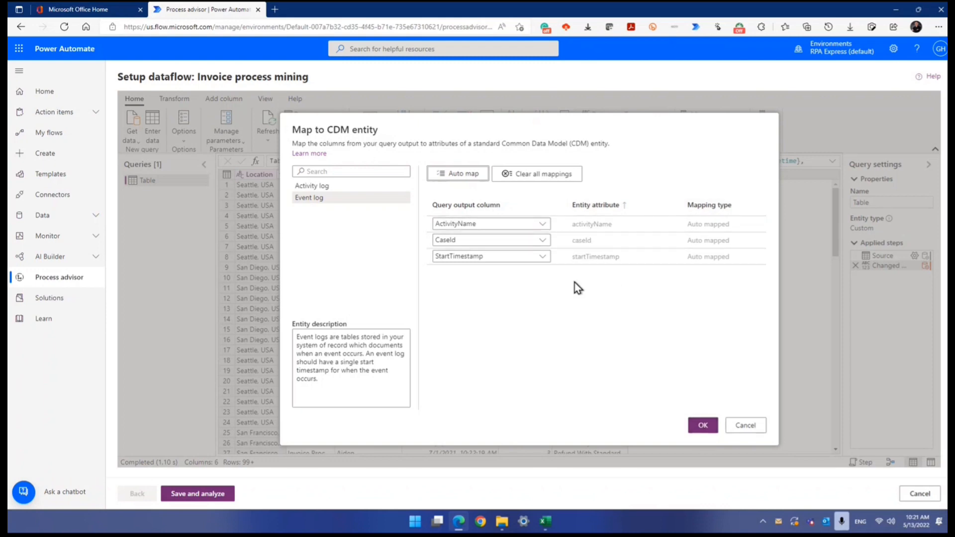
left_click(703, 426)
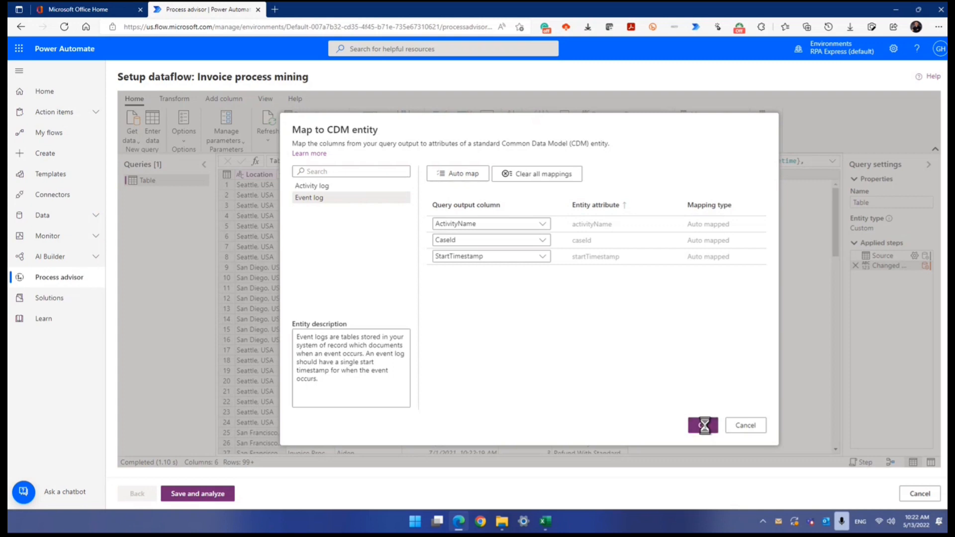
Apply the Event log mapping so a Mapped to CDM step appears under Applied steps.
left_click(702, 426)
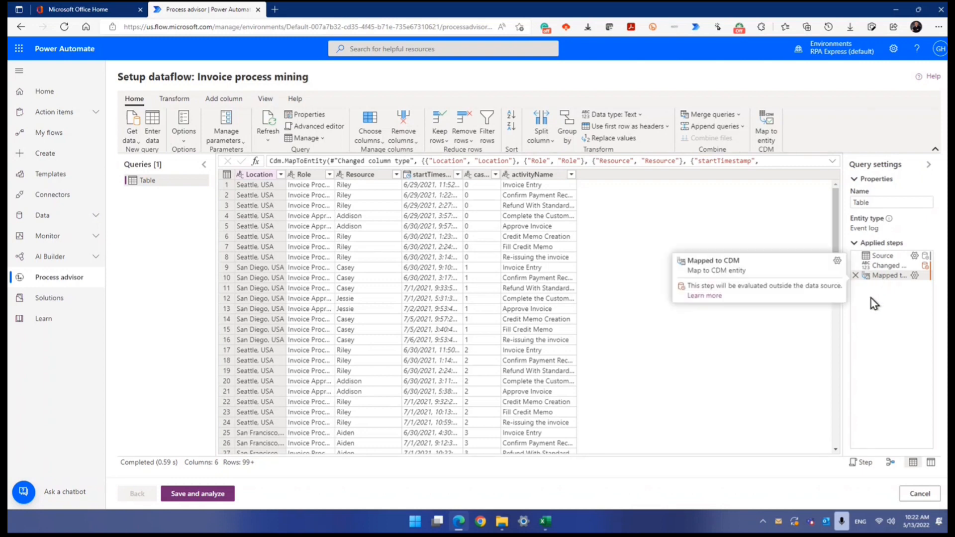
mouse_move(885, 312)
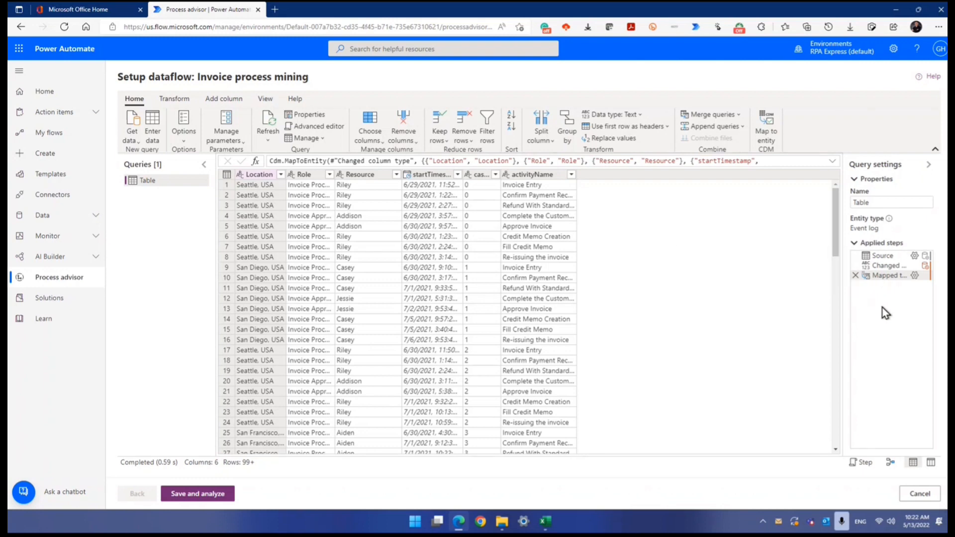
mouse_move(881, 281)
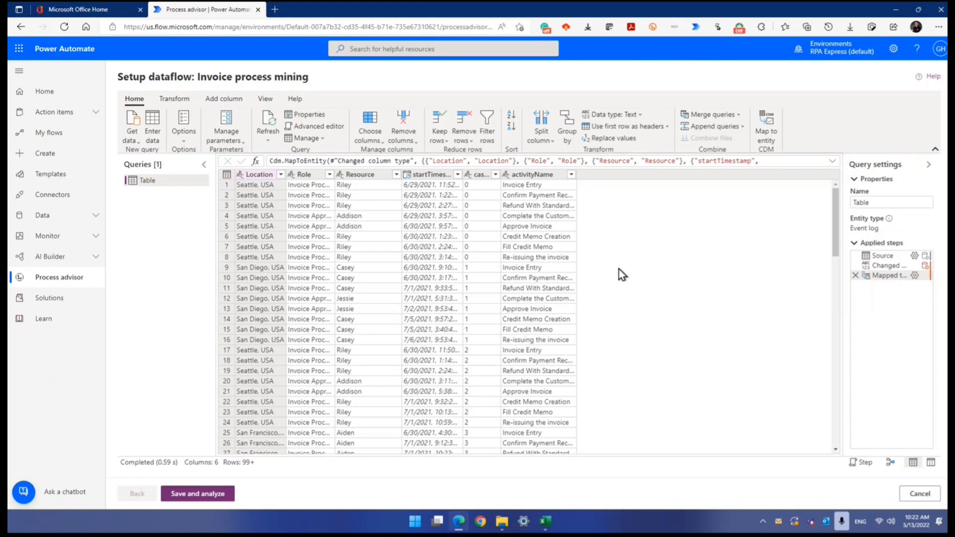
mouse_move(327, 212)
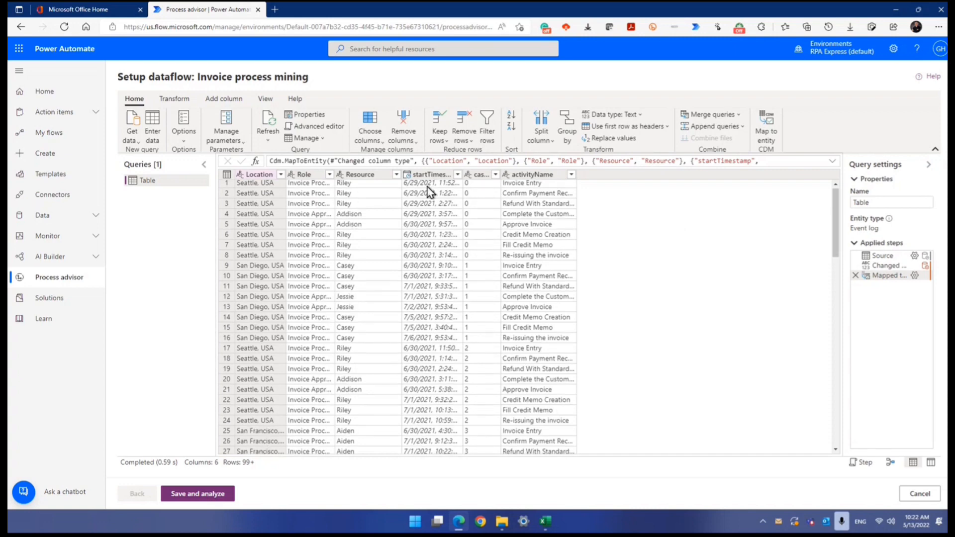
mouse_move(608, 253)
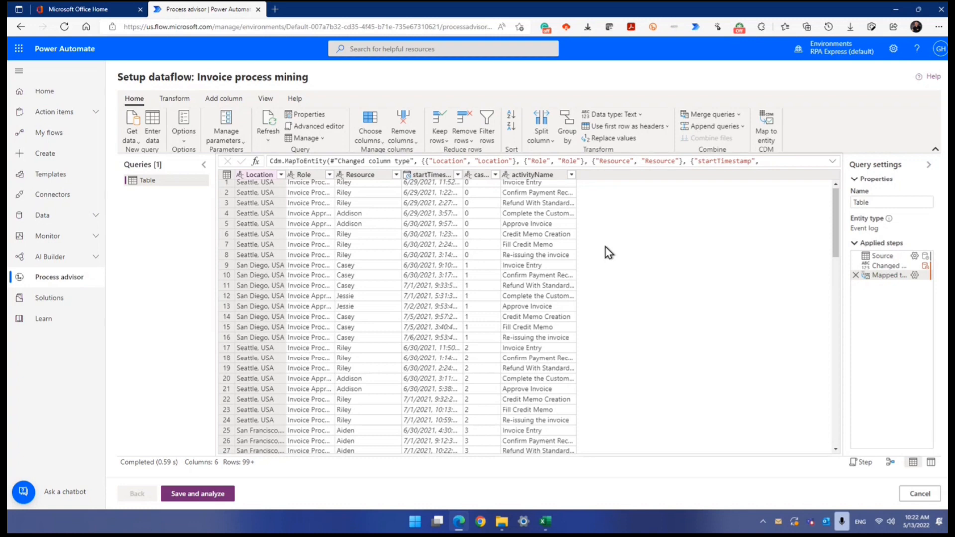
mouse_move(741, 318)
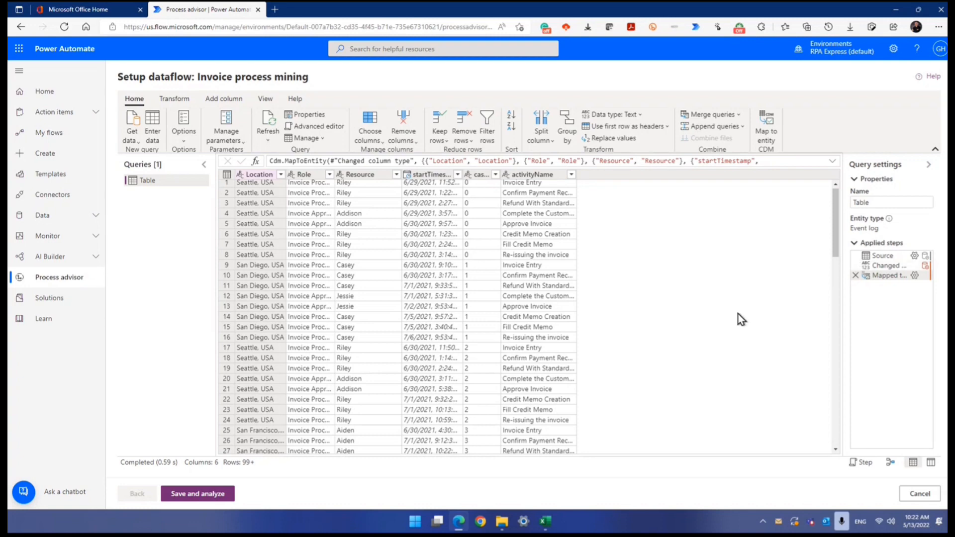
mouse_move(556, 195)
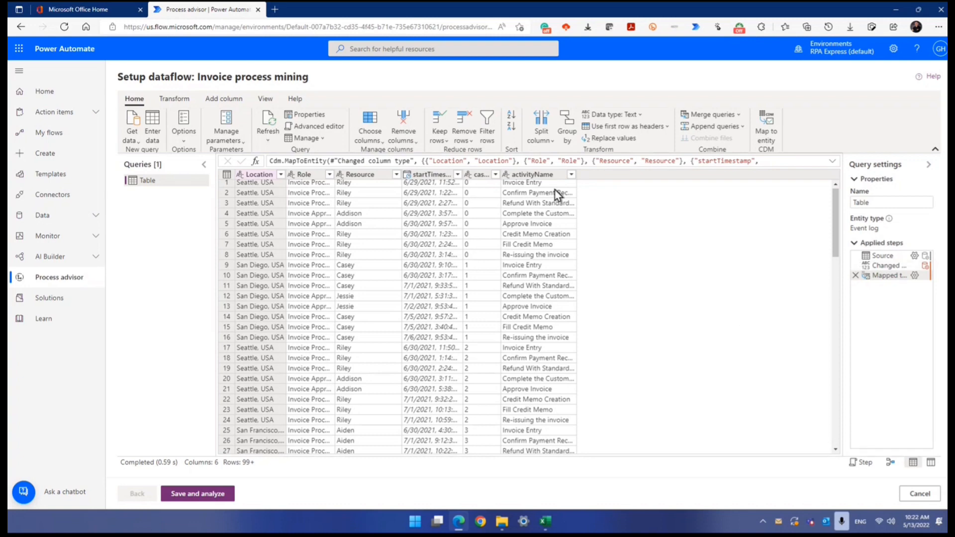
mouse_move(449, 219)
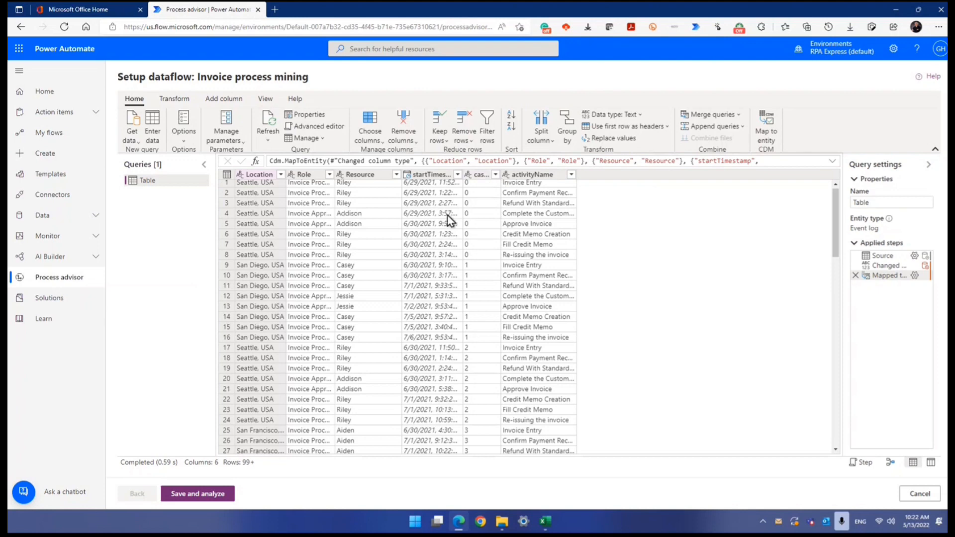
mouse_move(430, 201)
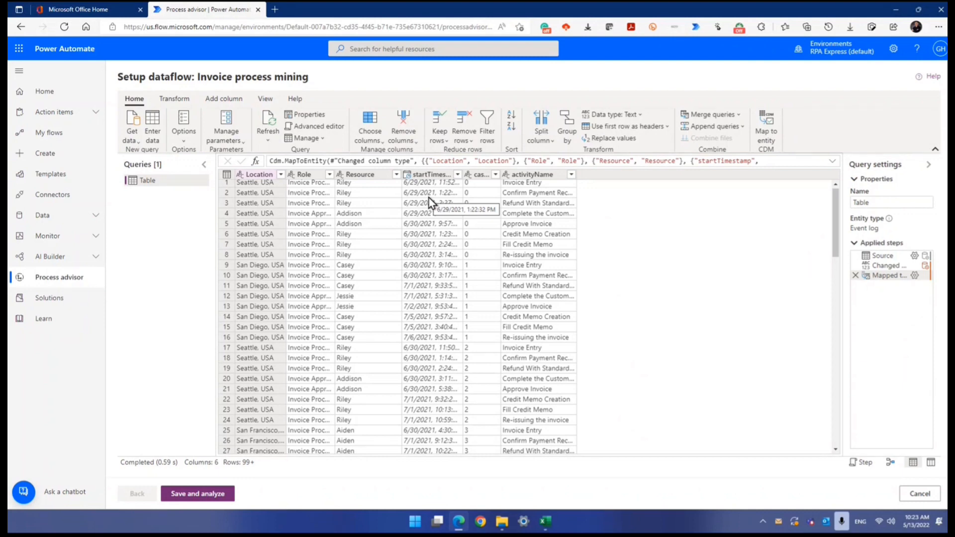
mouse_move(225, 201)
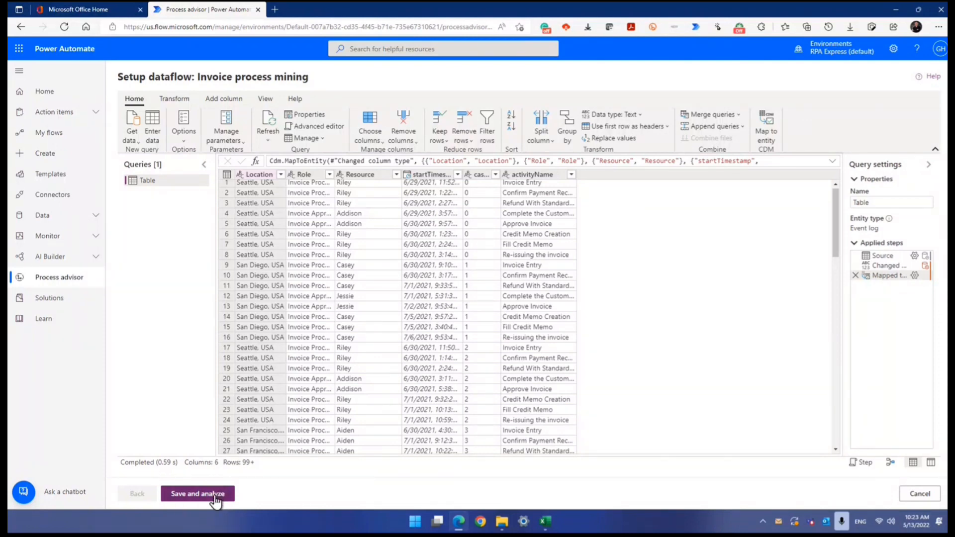
Save and analyze the Invoice process mining dataflow to load its Analytics page.
left_click(198, 494)
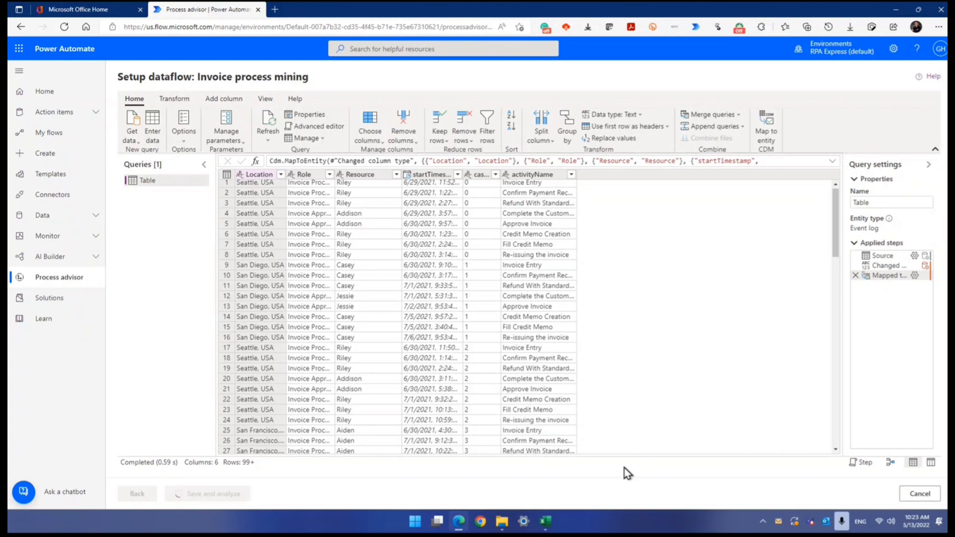
mouse_move(639, 466)
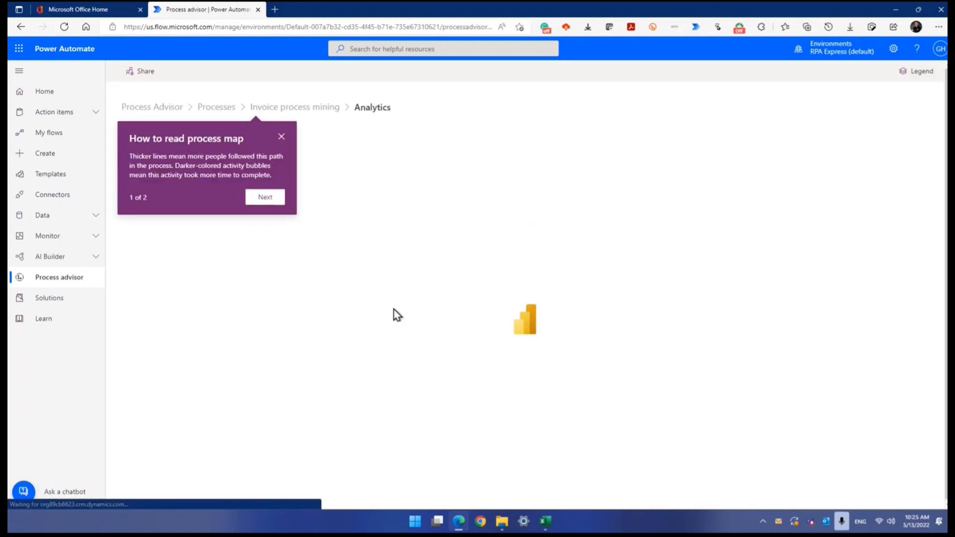
Close the 'How to read process map' callout to reveal the process map dashboard.
left_click(282, 137)
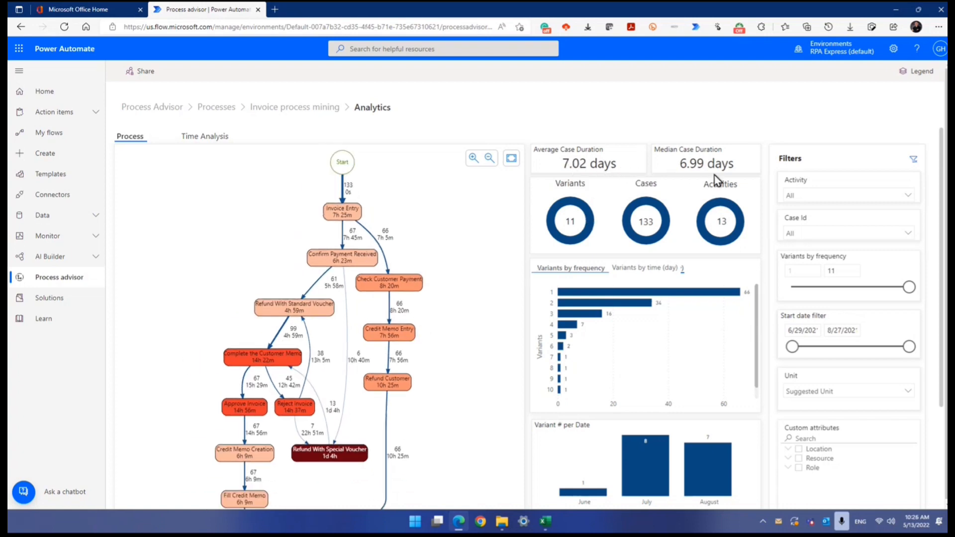
mouse_move(678, 302)
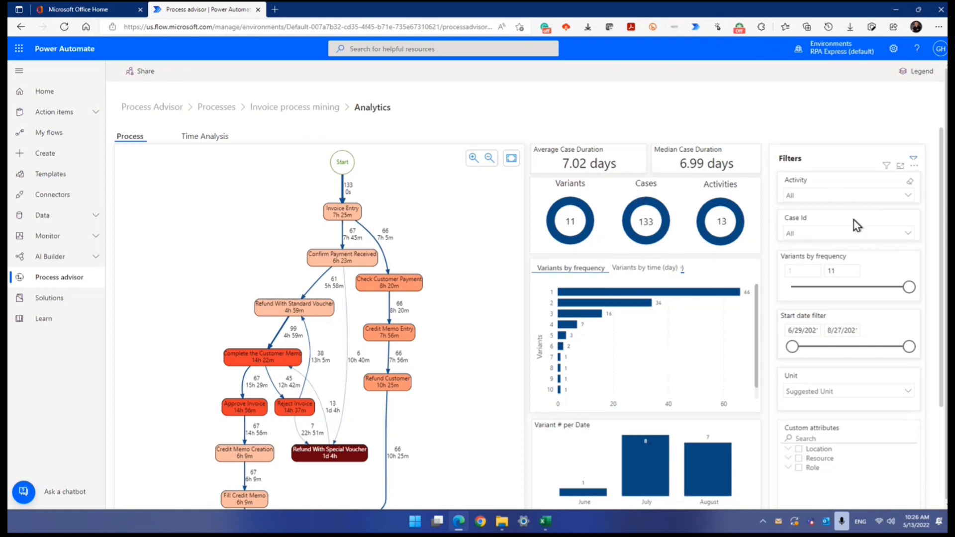
mouse_move(860, 274)
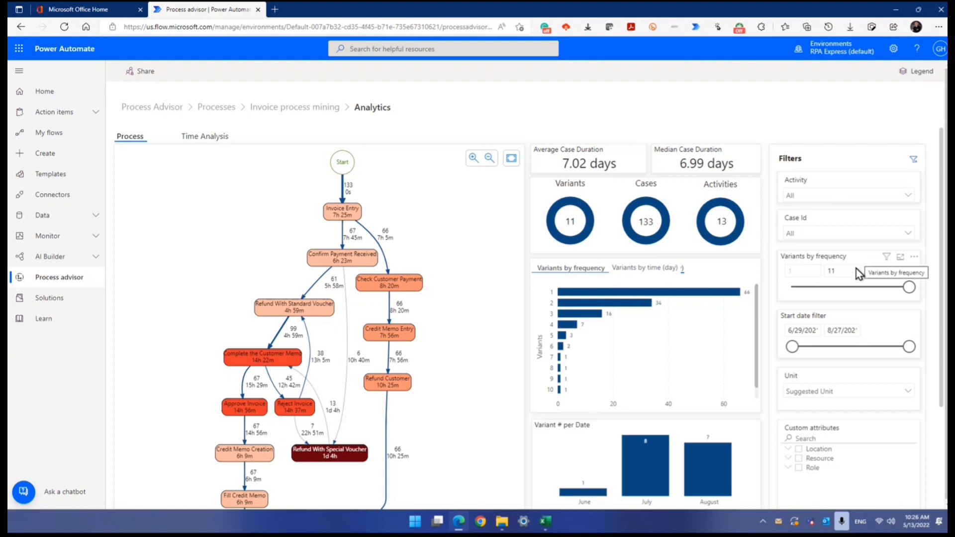
mouse_move(806, 365)
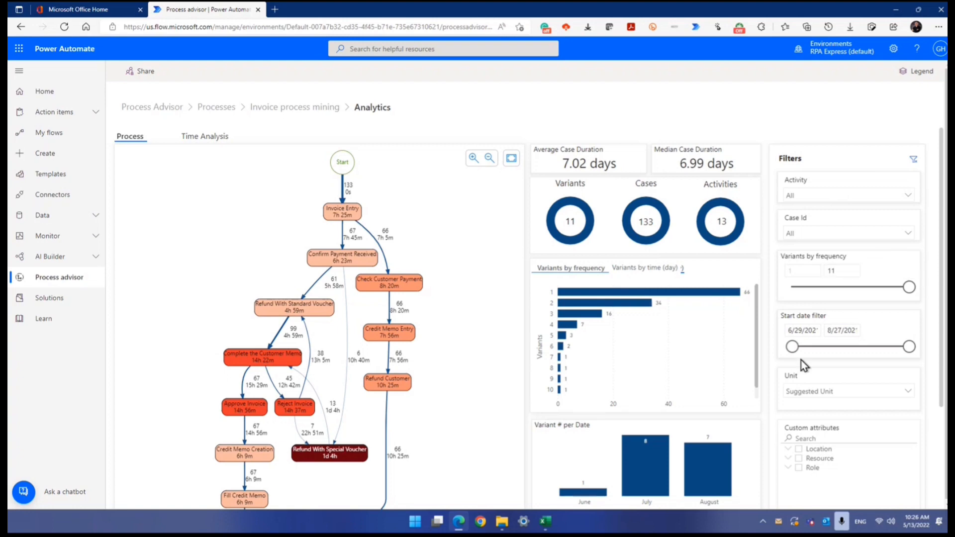
mouse_move(849, 319)
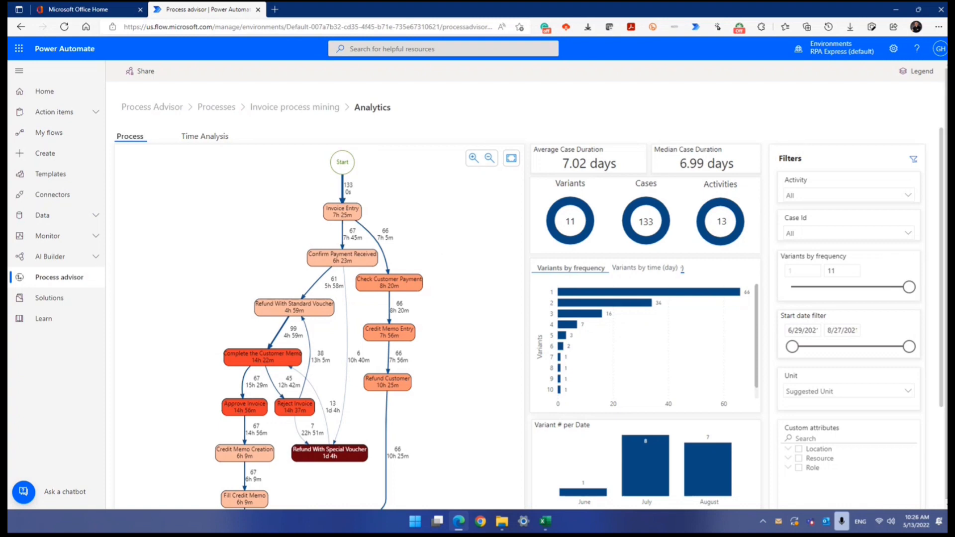
scroll("down", 3)
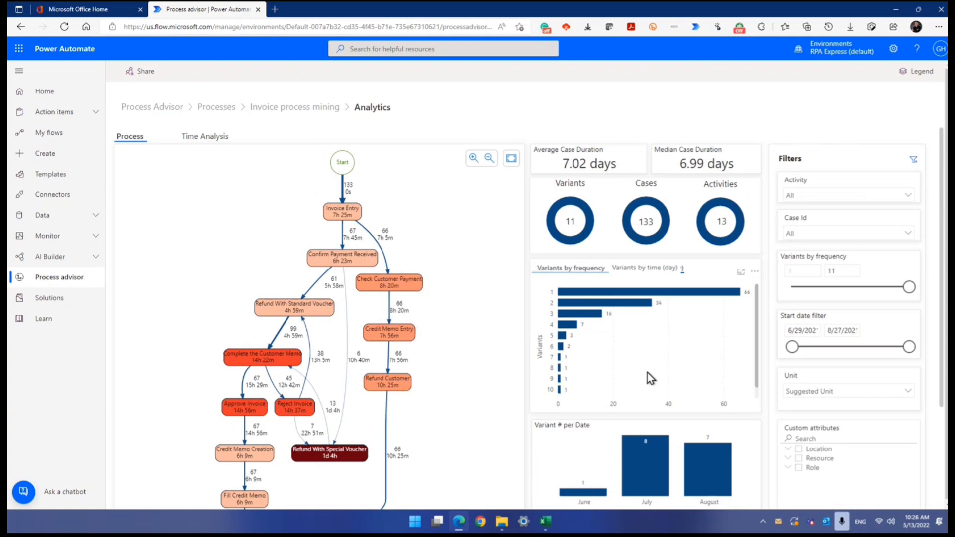
mouse_move(748, 340)
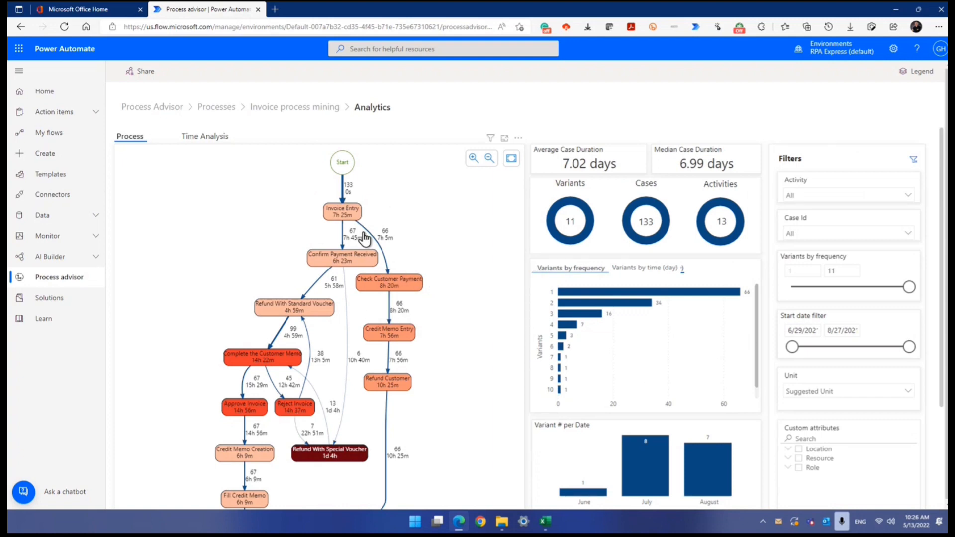
mouse_move(414, 287)
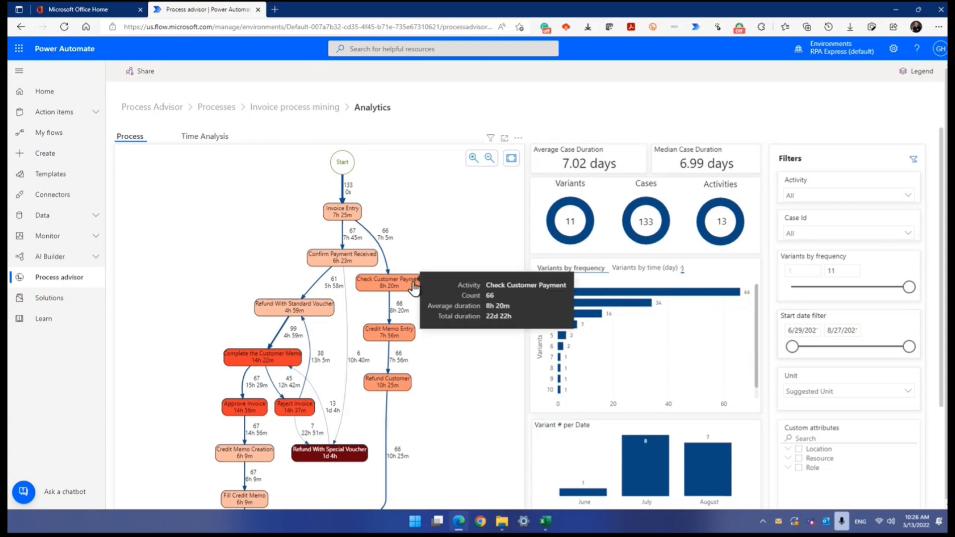